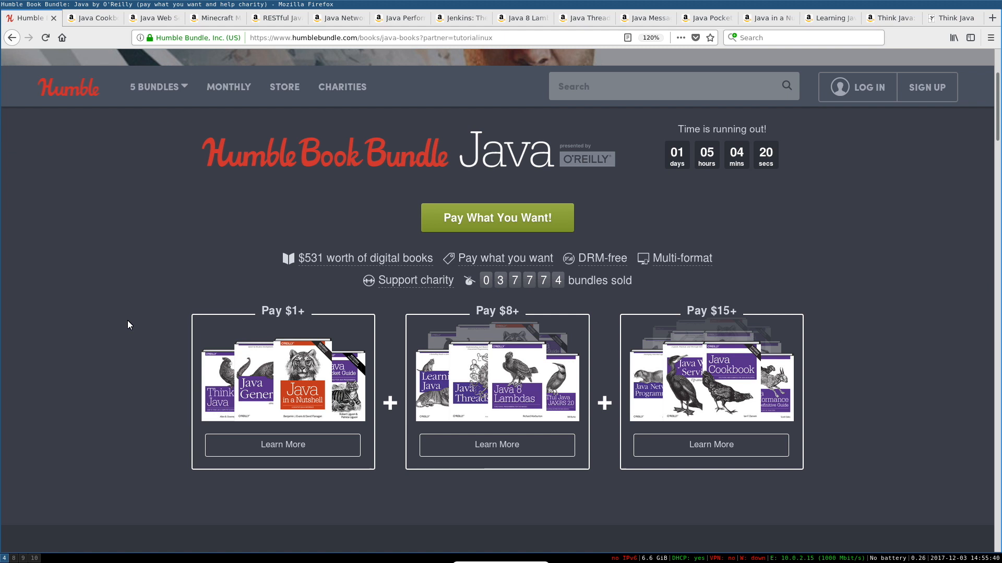
View the Java Cookbook, 3rd Edition Amazon listing and scroll to its paperback buying options.
{"action": "scroll", "scroll_direction": "down", "scroll_amount": 3}
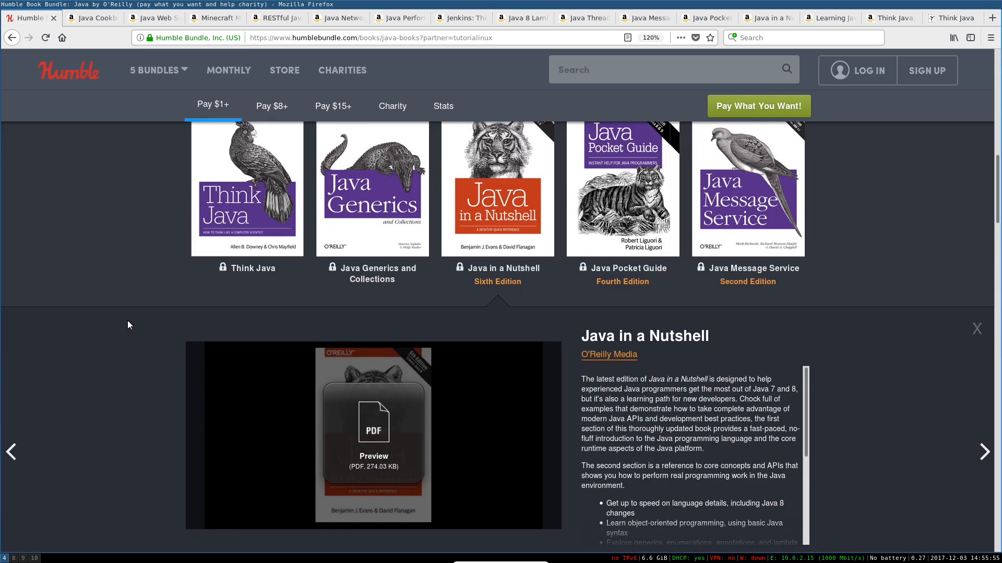
{"action": "scroll", "scroll_direction": "up", "scroll_amount": 3}
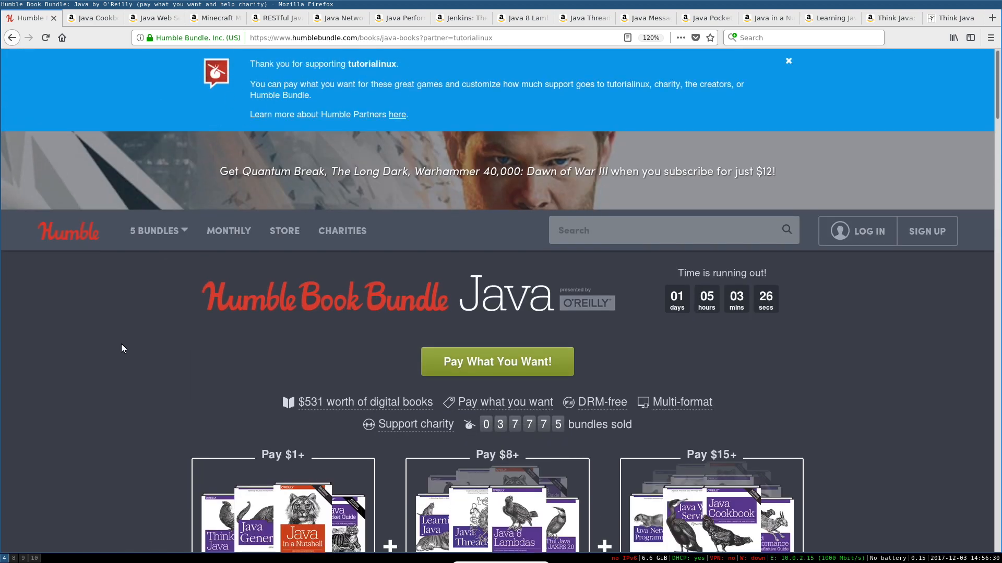
{"action": "mouse_move", "coordinate": [277, 346]}
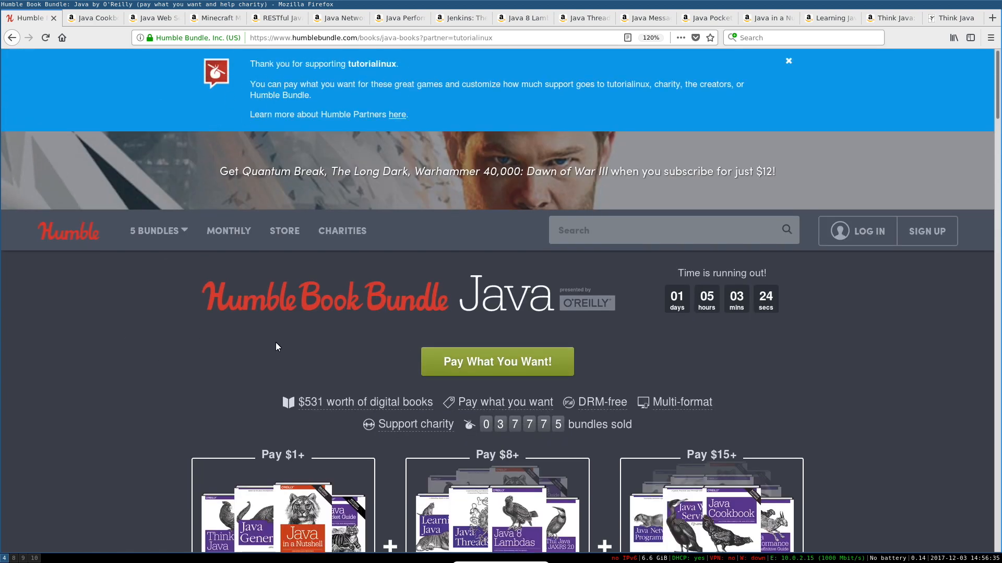
{"action": "left_click", "coordinate": [93, 17]}
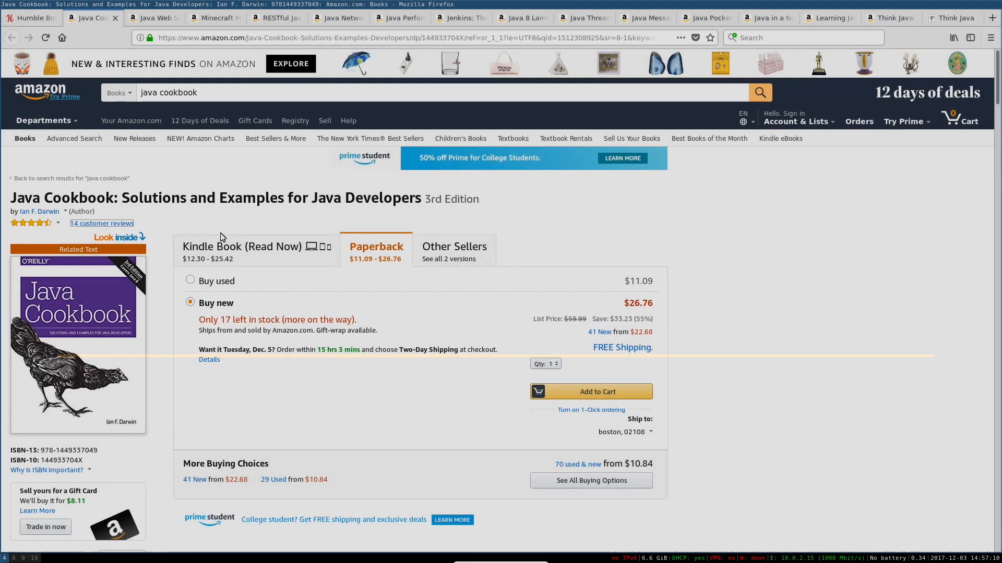
{"action": "scroll", "scroll_direction": "down", "scroll_amount": 3}
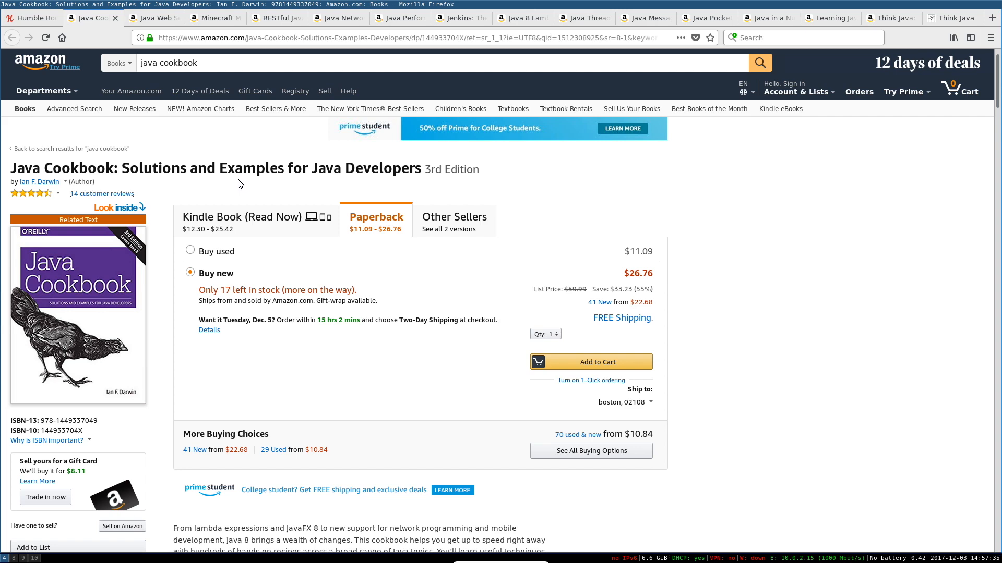
Show the Amazon listing for Java Web Services: Up and Running, 2nd Edition.
{"action": "left_click", "coordinate": [154, 17]}
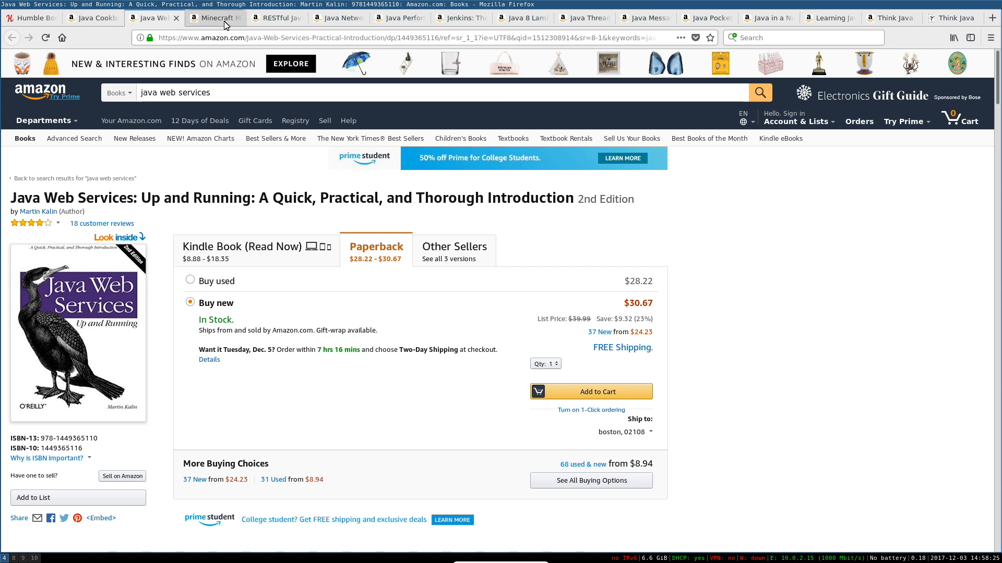
Show the Amazon listing for Minecraft Modding with Forge, new paperback at $18.63.
{"action": "left_click", "coordinate": [211, 17]}
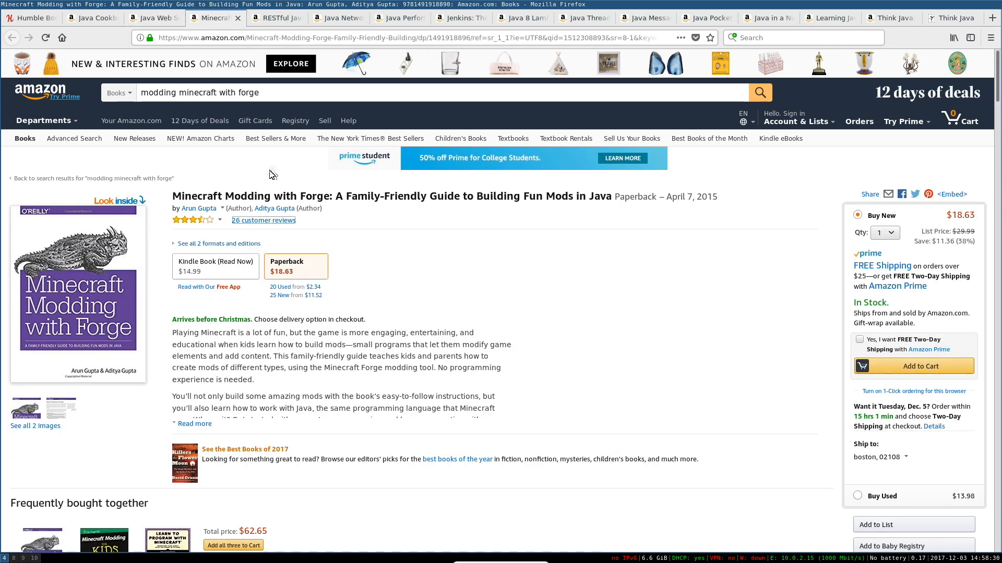
{"action": "mouse_move", "coordinate": [282, 172]}
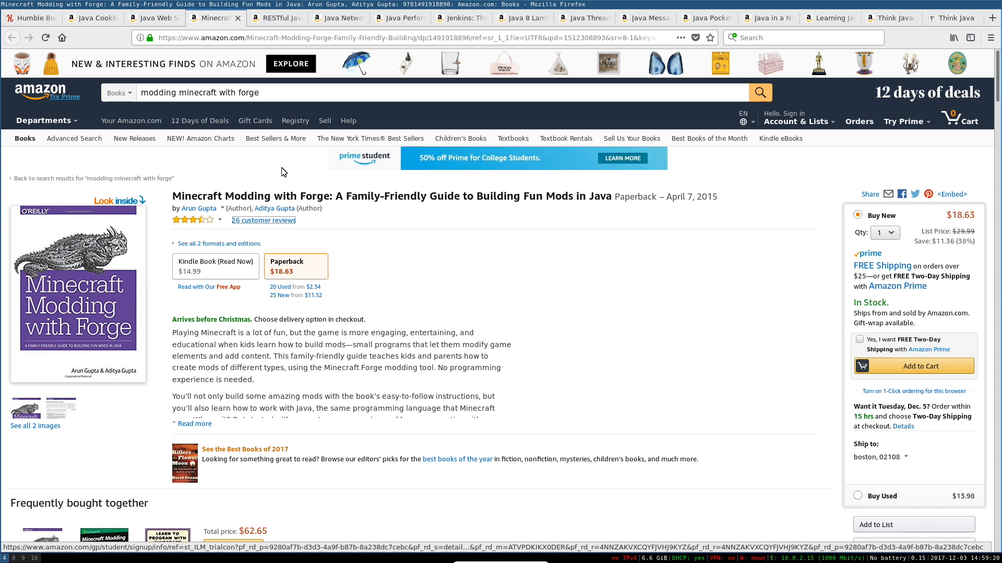
Open the RESTful Java with JAX-RS 2.0 listing and scroll to its product details.
{"action": "left_click", "coordinate": [275, 17]}
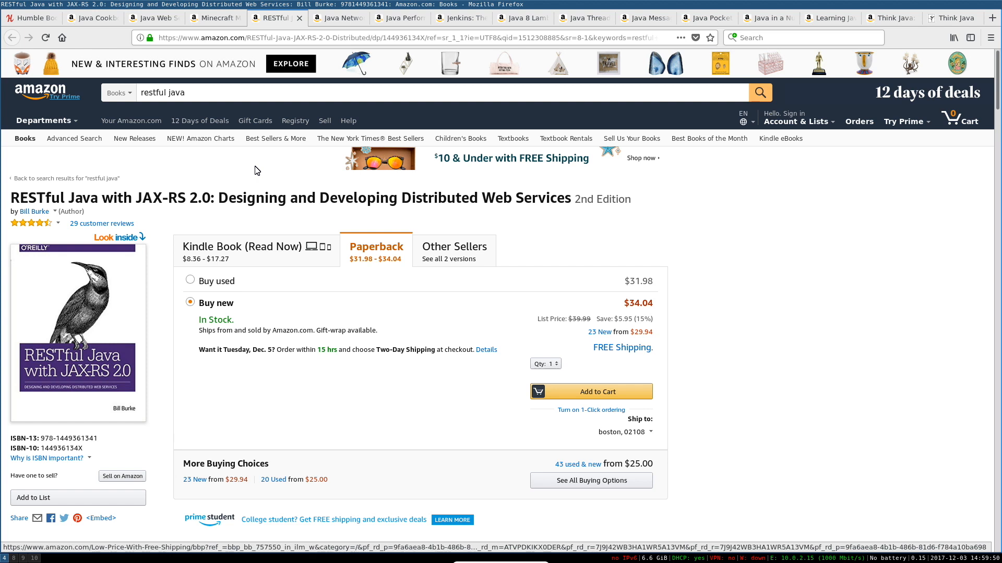
{"action": "mouse_move", "coordinate": [93, 222]}
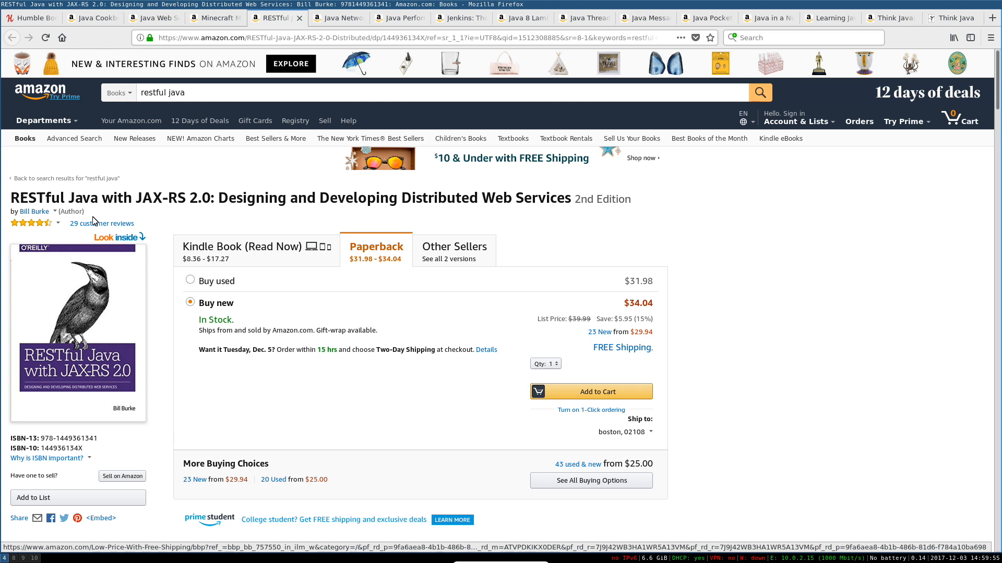
{"action": "scroll", "scroll_direction": "down", "scroll_amount": 3}
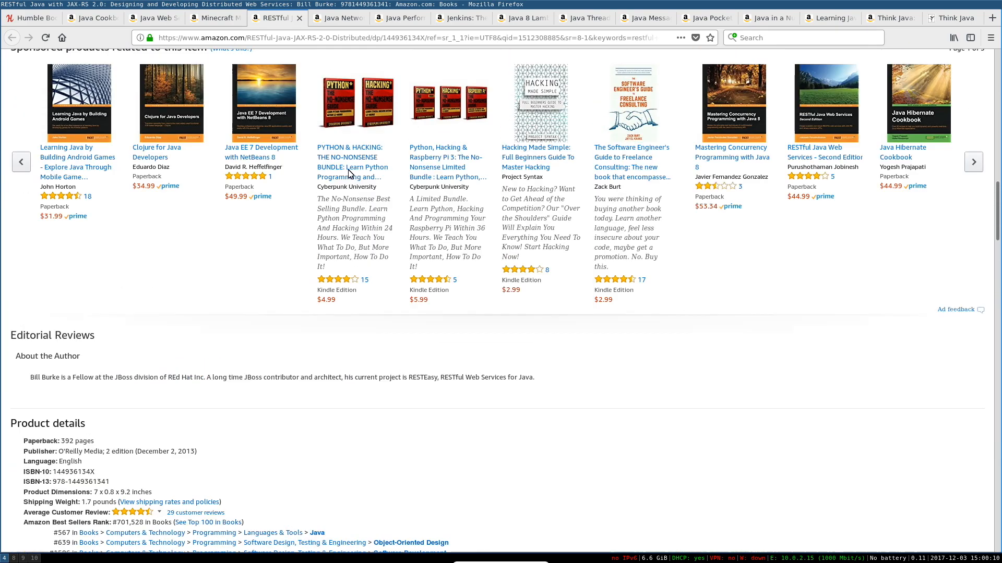
View the Amazon listing for Jenkins: The Definitive Guide.
{"action": "left_click", "coordinate": [460, 17]}
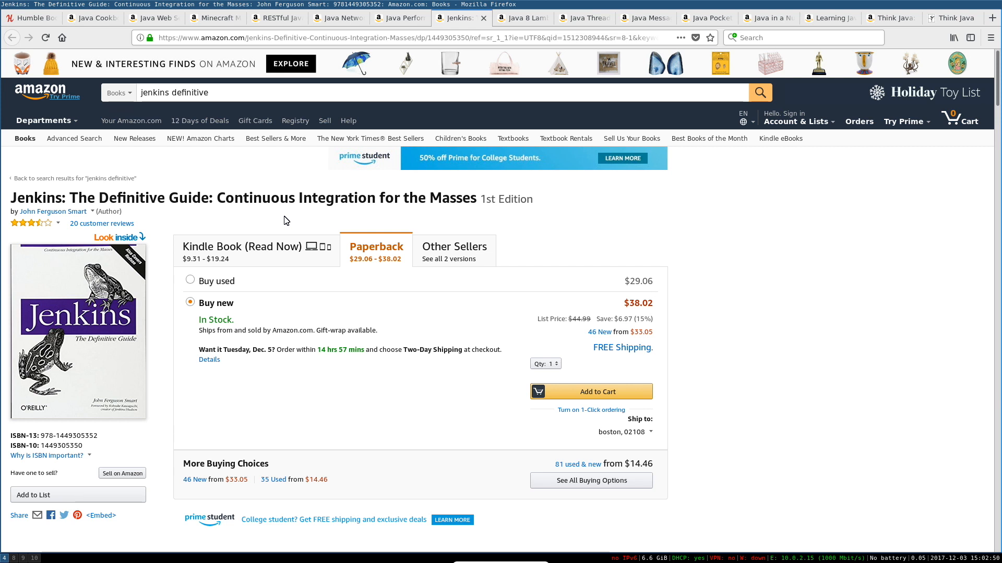
{"action": "mouse_move", "coordinate": [293, 220]}
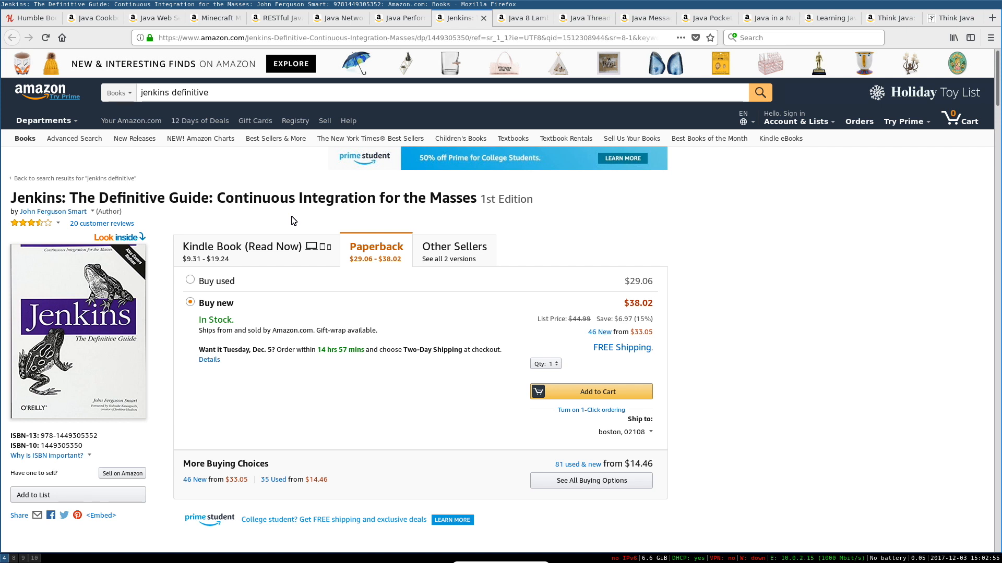
{"action": "left_click", "coordinate": [522, 17]}
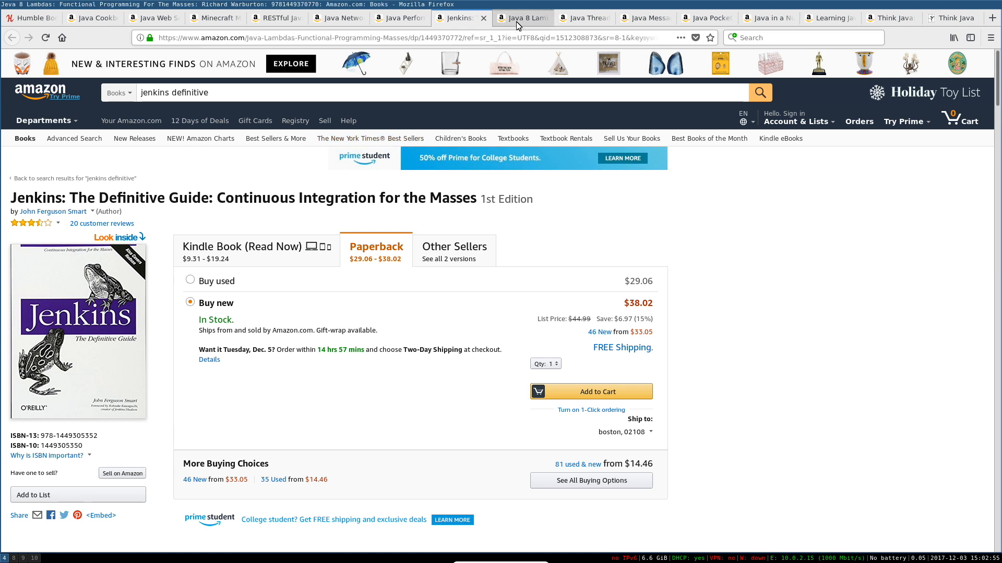
Open the Java 8 Lambdas: Functional Programming For The Masses listing and scroll to its customer reviews.
{"action": "left_click", "coordinate": [521, 17]}
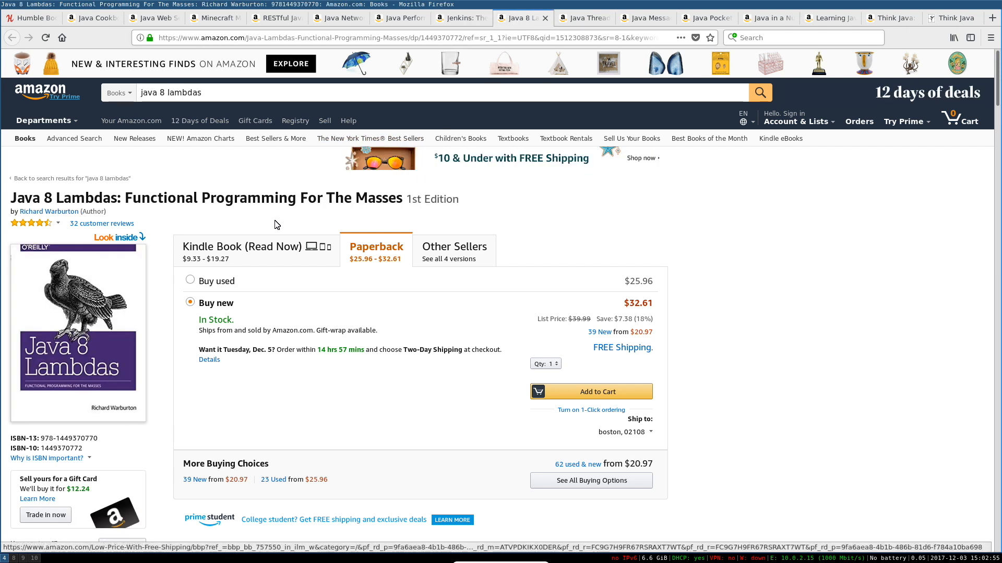
{"action": "mouse_move", "coordinate": [279, 178]}
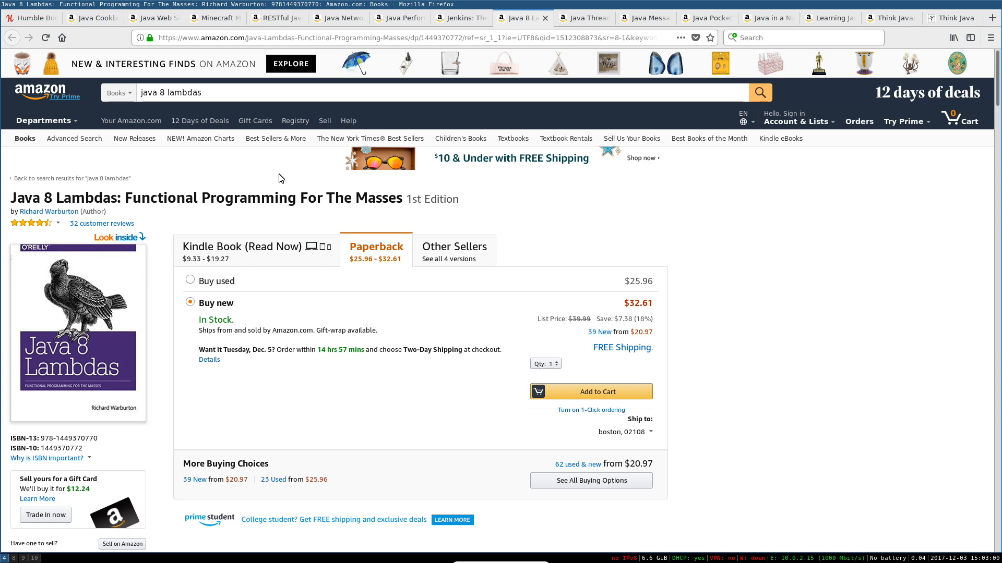
{"action": "scroll", "scroll_direction": "down", "scroll_amount": 3}
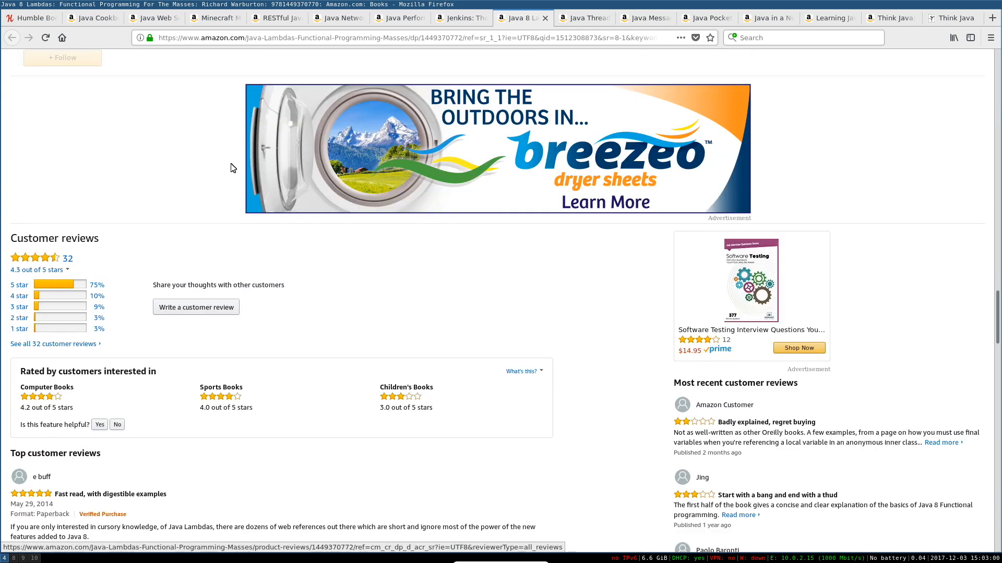
{"action": "left_click", "coordinate": [62, 57]}
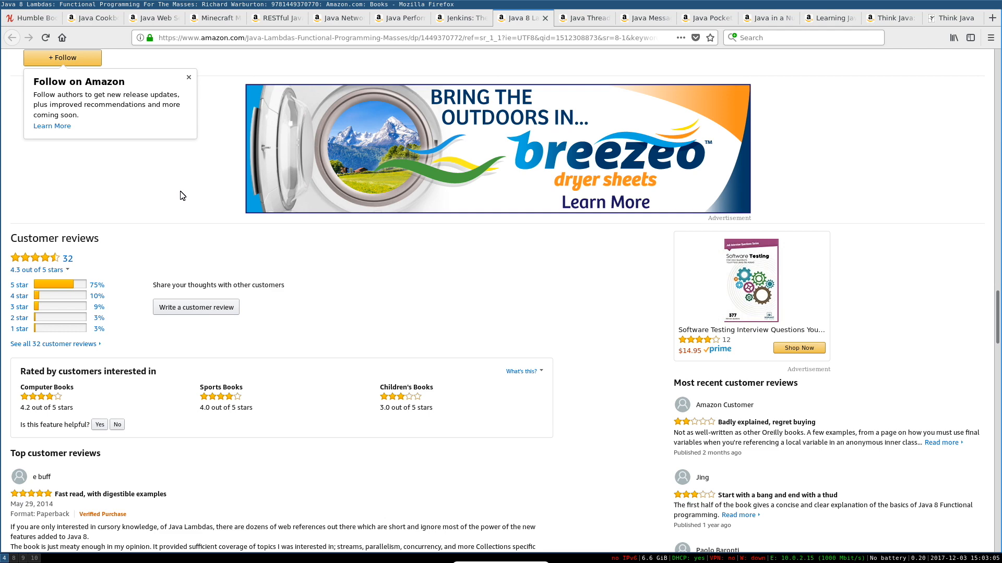
{"action": "scroll", "scroll_direction": "down", "scroll_amount": 3}
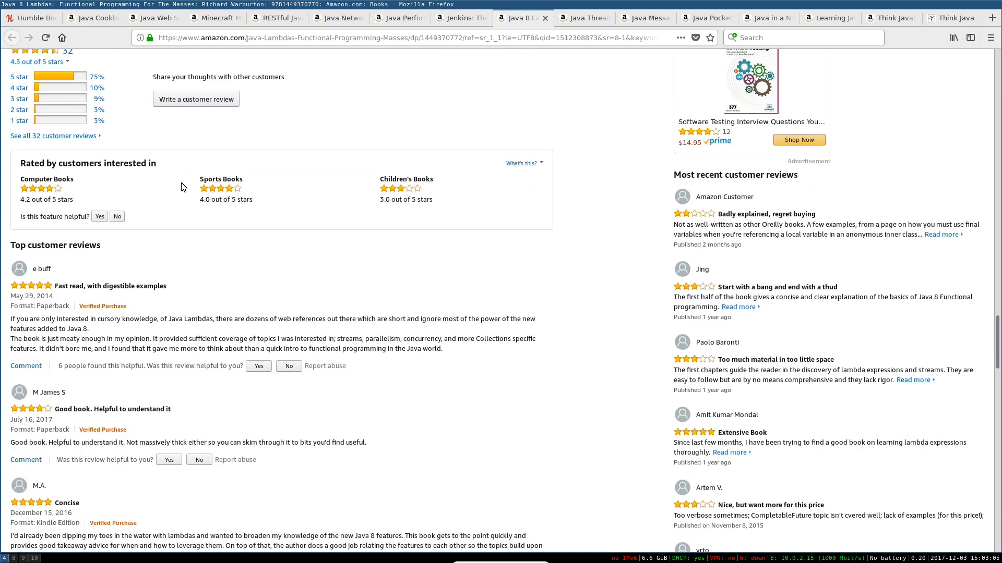
{"action": "mouse_move", "coordinate": [326, 128]}
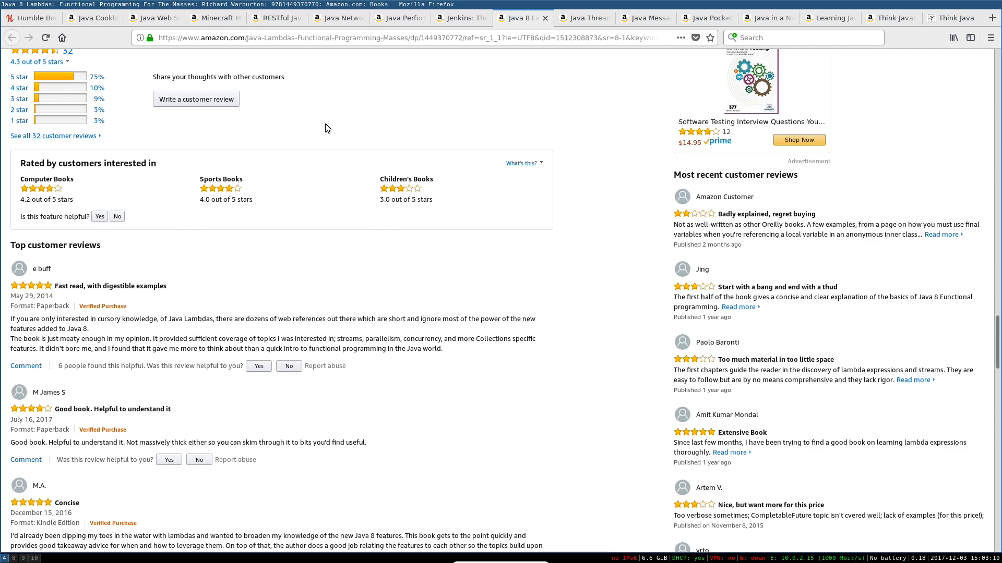
Read the top customer reviews on Amazon's Think Java: How to Think Like a Computer Scientist listing.
{"action": "left_click", "coordinate": [888, 17]}
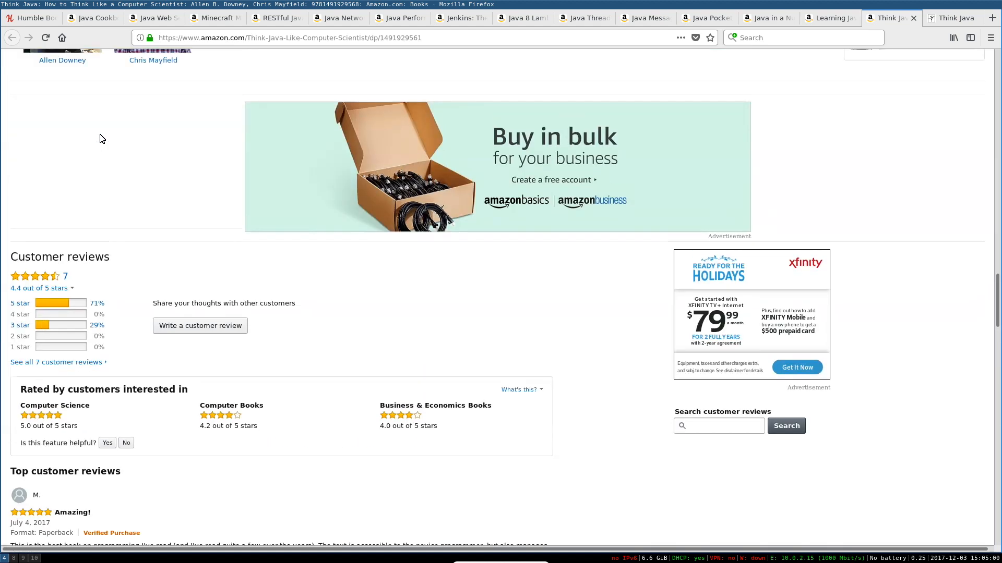
{"action": "scroll", "scroll_direction": "down", "scroll_amount": 3}
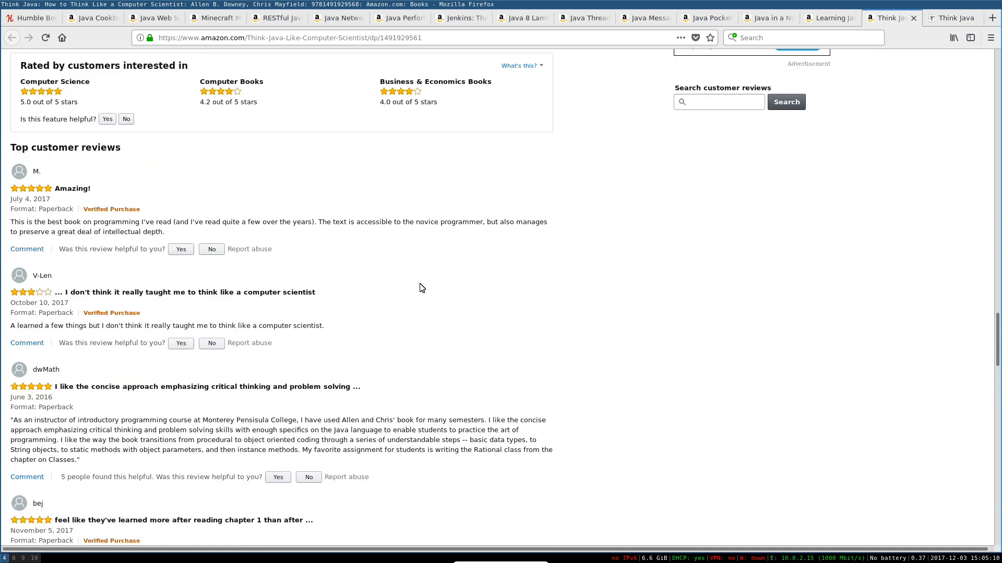
{"action": "mouse_move", "coordinate": [336, 320]}
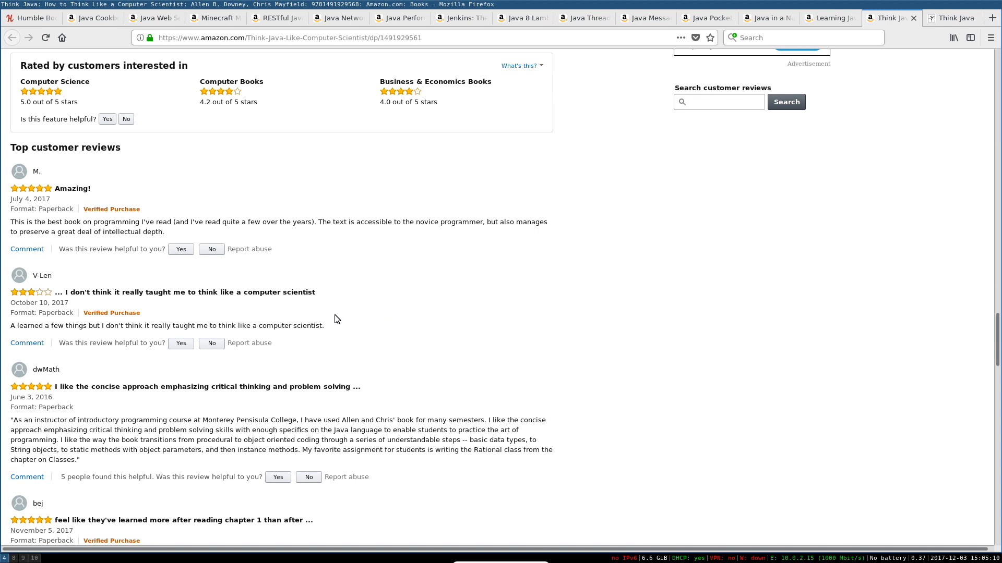
{"action": "mouse_move", "coordinate": [558, 332]}
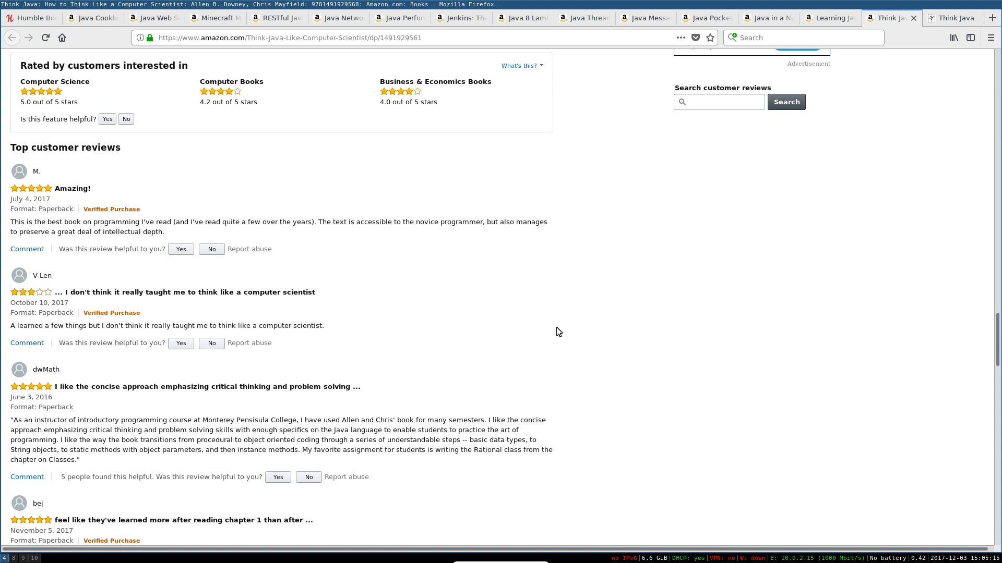
{"action": "scroll", "scroll_direction": "down", "scroll_amount": 3}
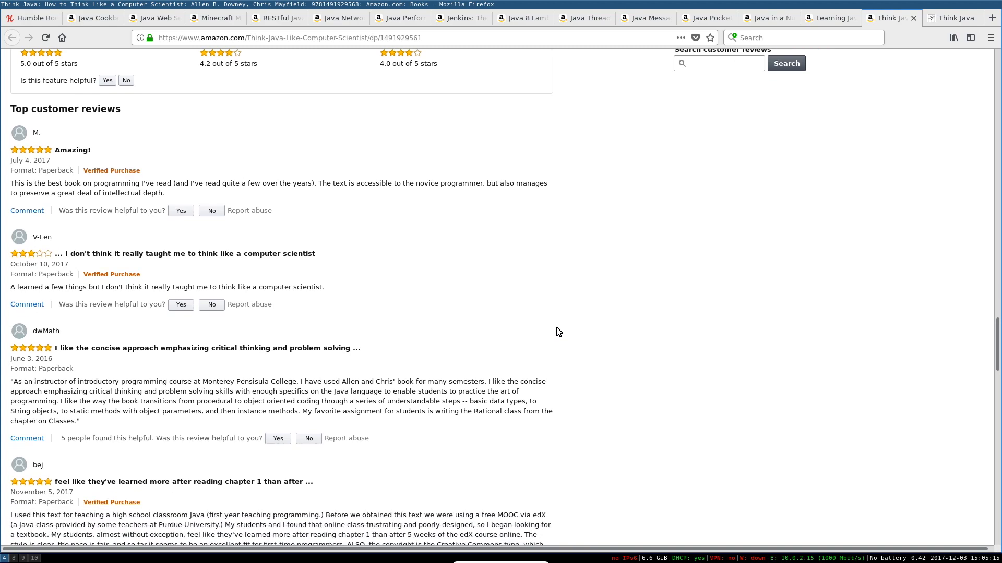
{"action": "scroll", "scroll_direction": "up", "scroll_amount": 3}
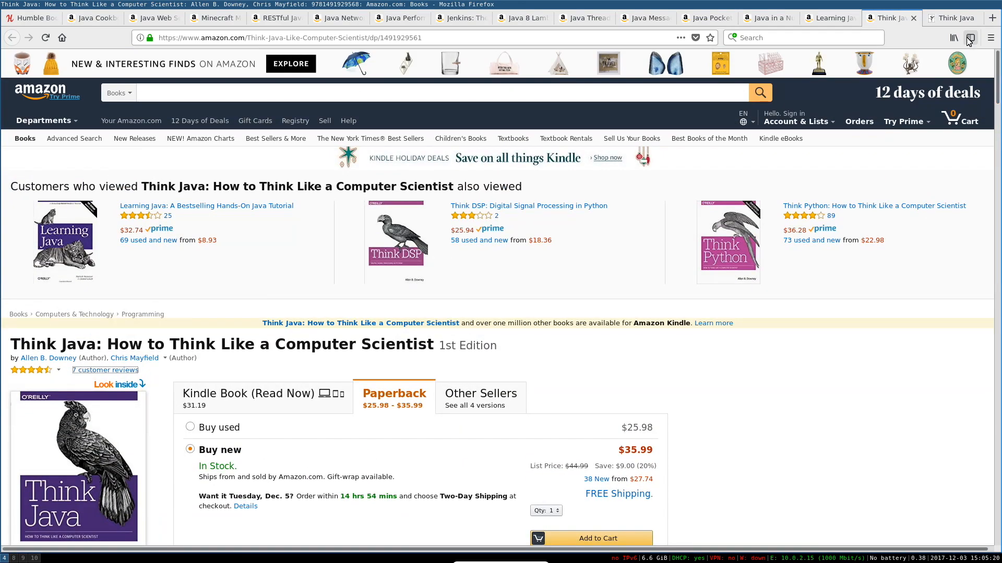
Browse the Think series book list on Green Tea Press's Think Java page.
{"action": "left_click", "coordinate": [952, 18]}
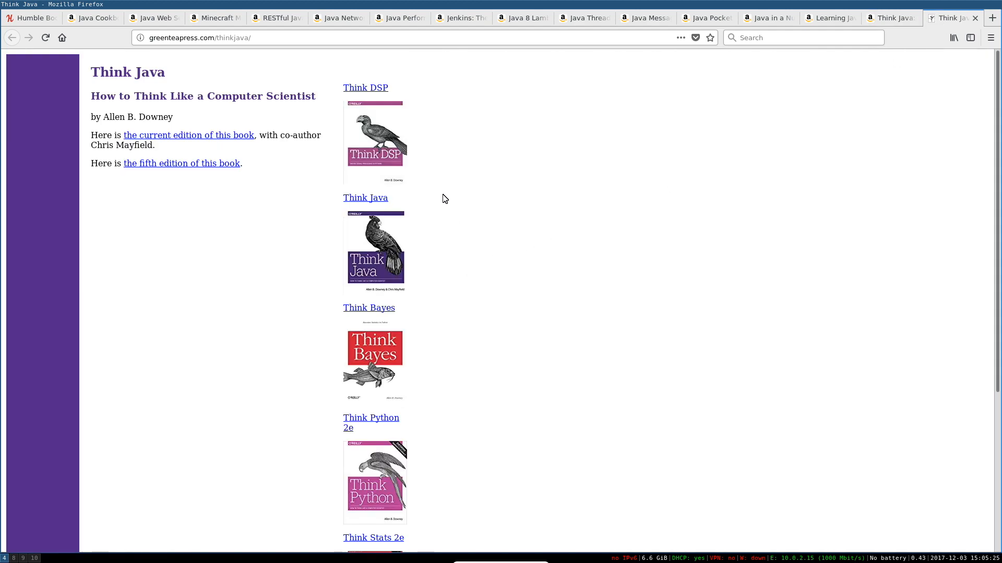
{"action": "mouse_move", "coordinate": [174, 370]}
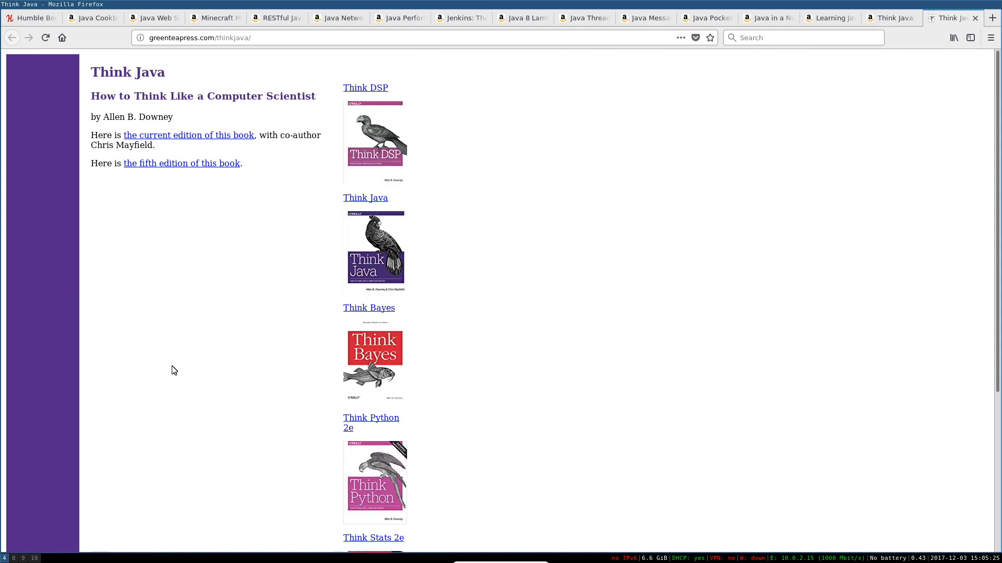
{"action": "mouse_move", "coordinate": [503, 367]}
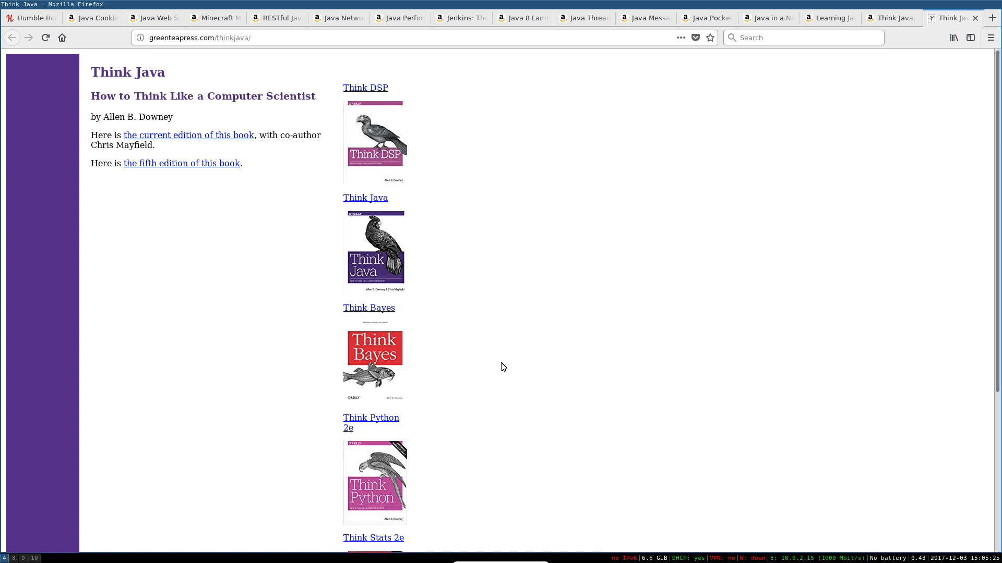
{"action": "scroll", "scroll_direction": "down", "scroll_amount": 3}
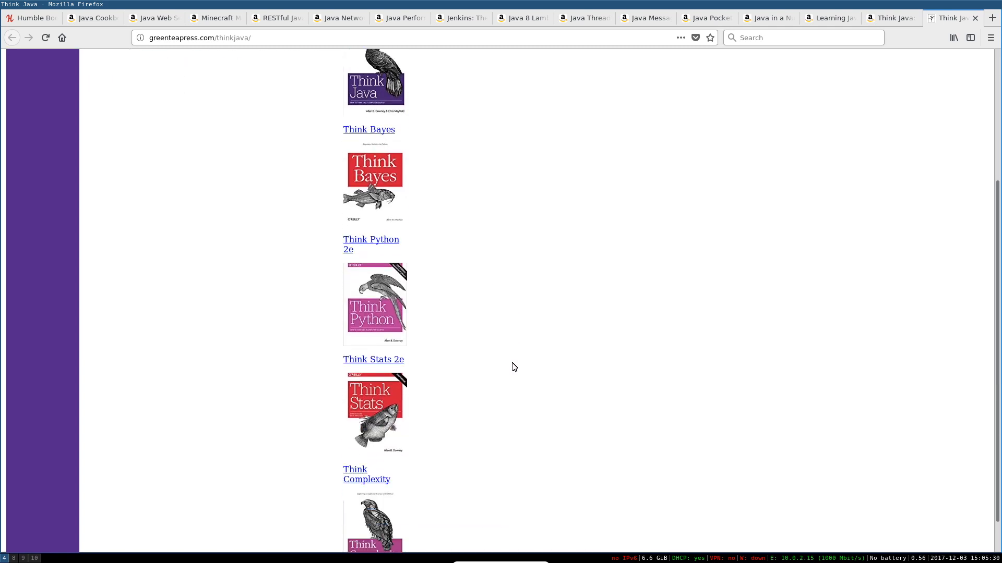
{"action": "scroll", "scroll_direction": "down", "scroll_amount": 3}
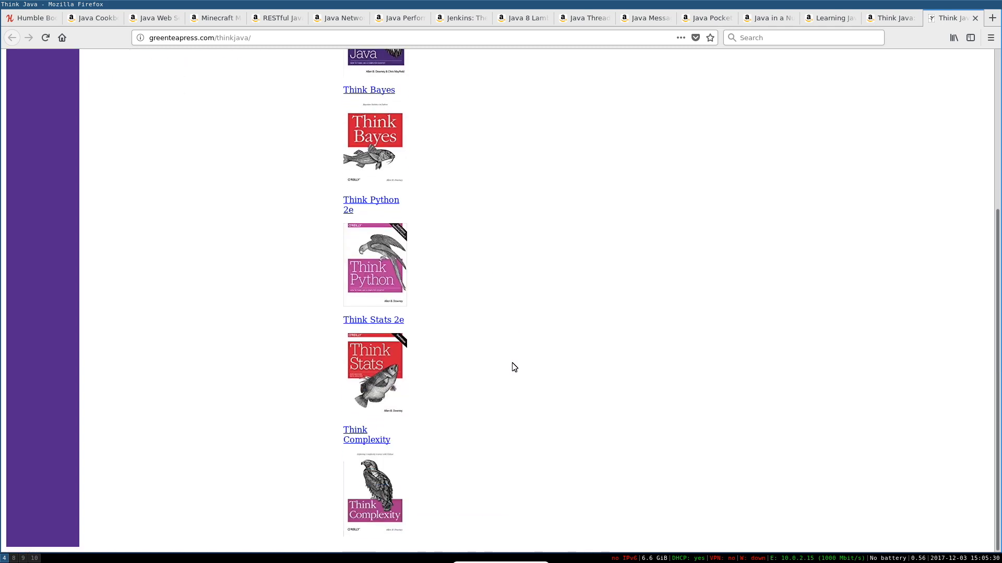
{"action": "scroll", "scroll_direction": "up", "scroll_amount": 3}
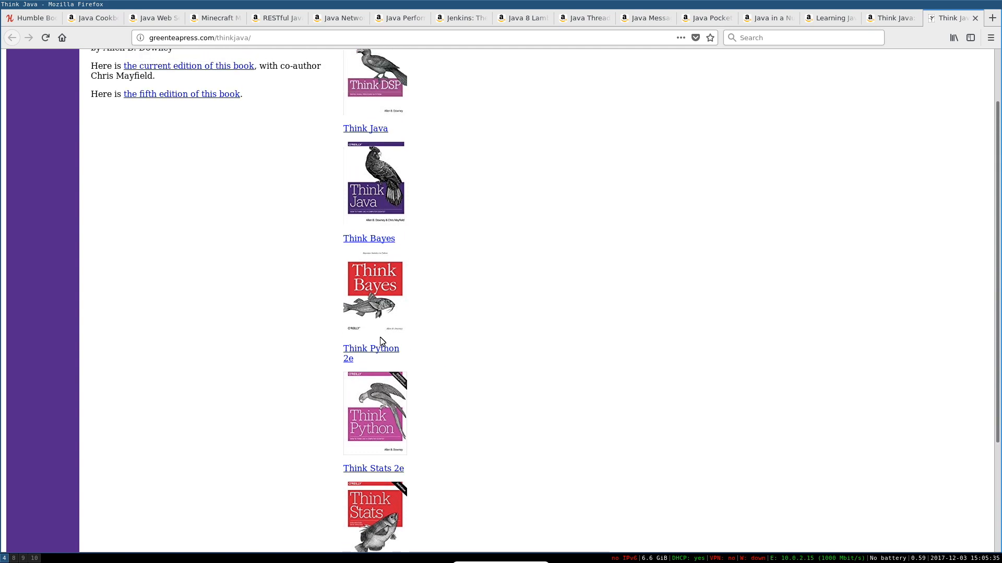
{"action": "scroll", "scroll_direction": "up", "scroll_amount": 3}
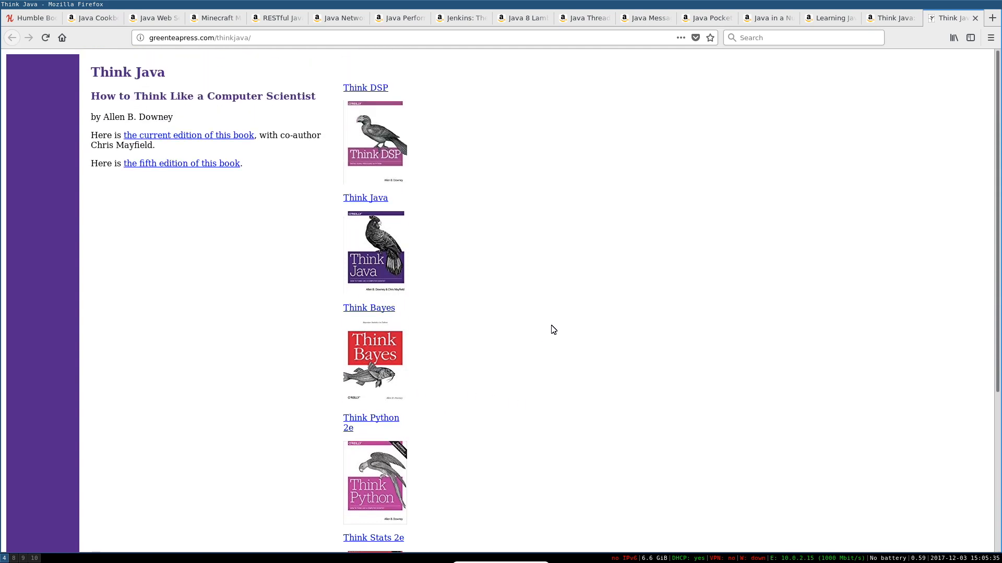
{"action": "mouse_move", "coordinate": [893, 18]}
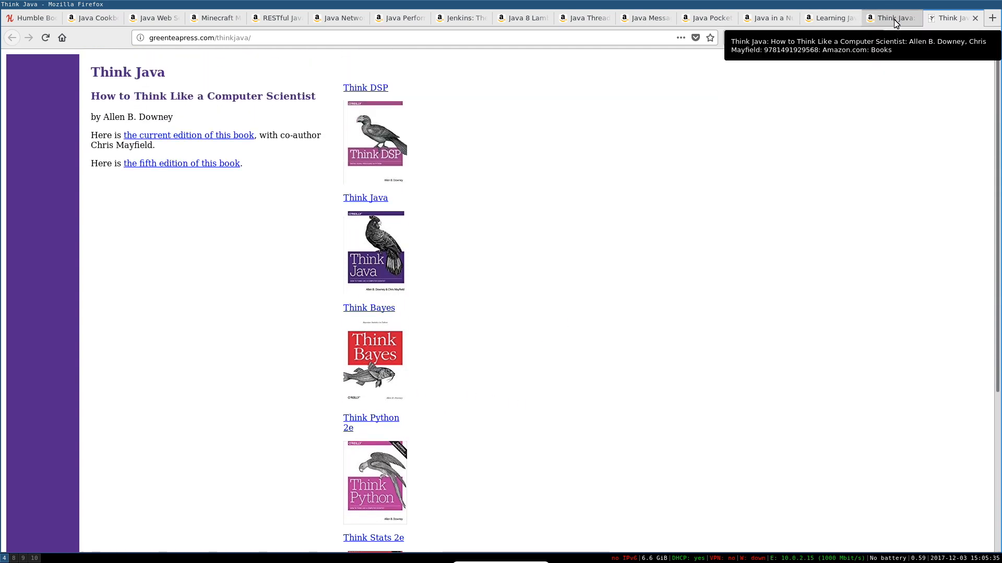
{"action": "mouse_move", "coordinate": [300, 267]}
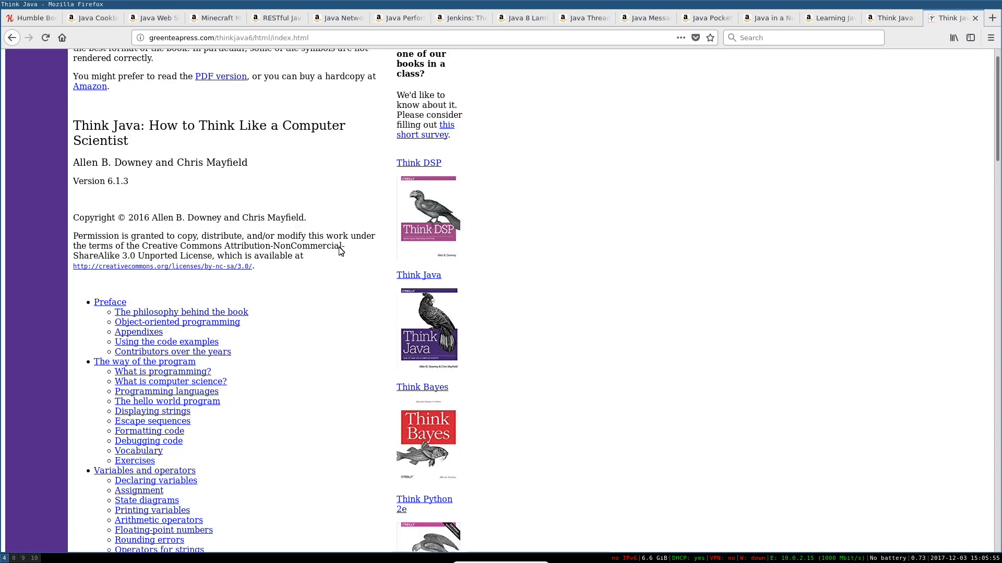
Browse the Think Java HTML edition's table of contents, then return to the Humble Book Bundle page.
{"action": "scroll", "scroll_direction": "down", "scroll_amount": 3}
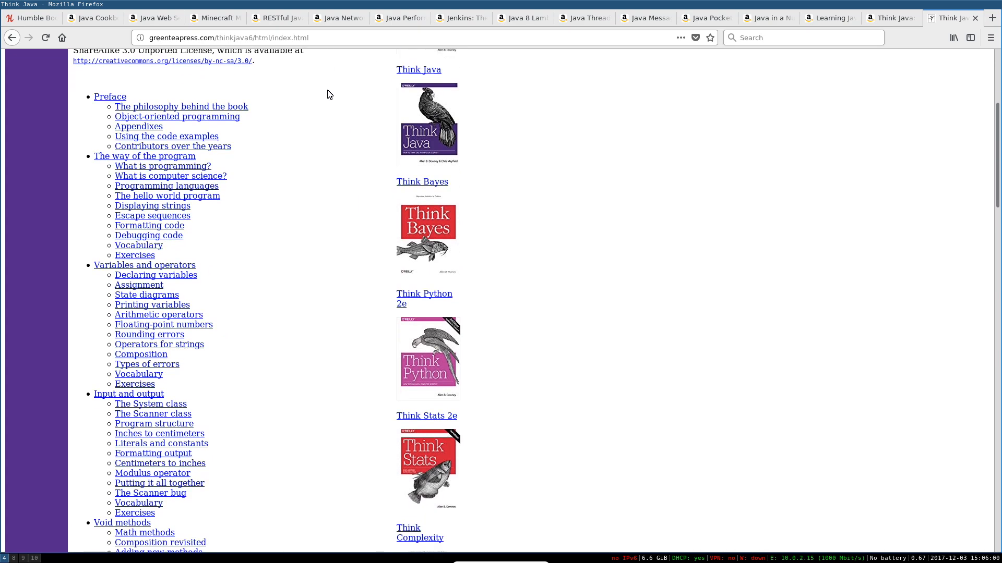
{"action": "scroll", "scroll_direction": "down", "scroll_amount": 3}
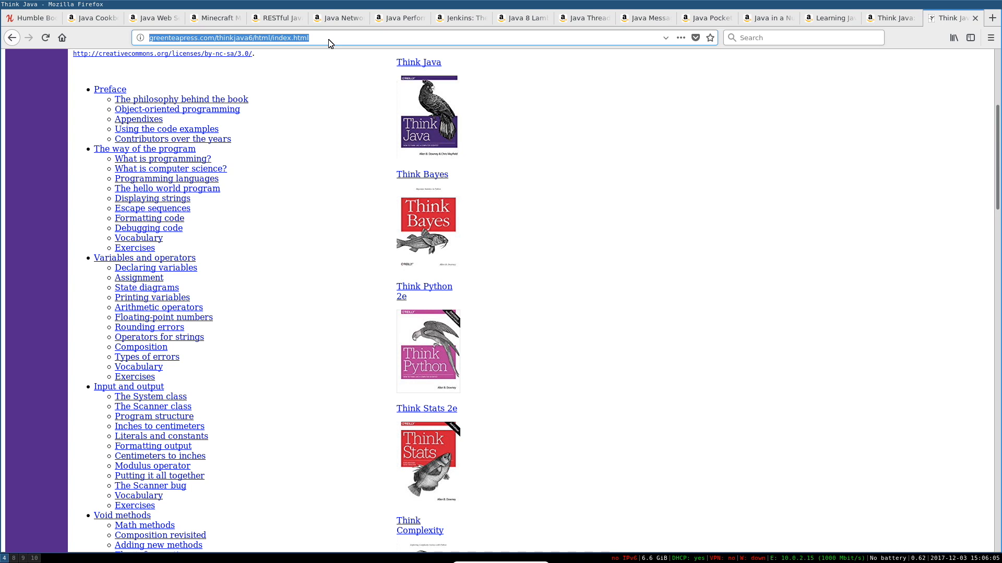
{"action": "mouse_move", "coordinate": [314, 139]}
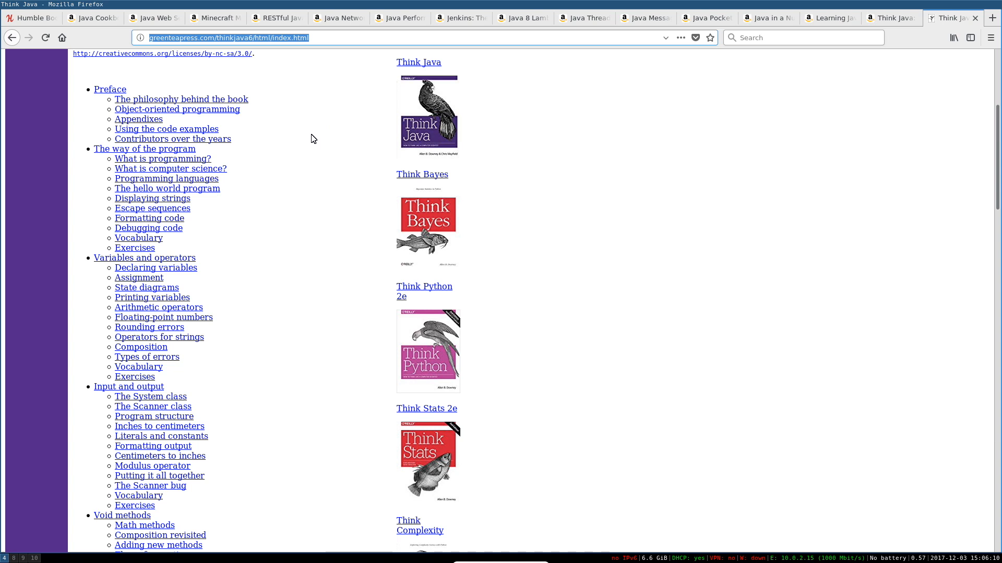
{"action": "mouse_move", "coordinate": [312, 165]}
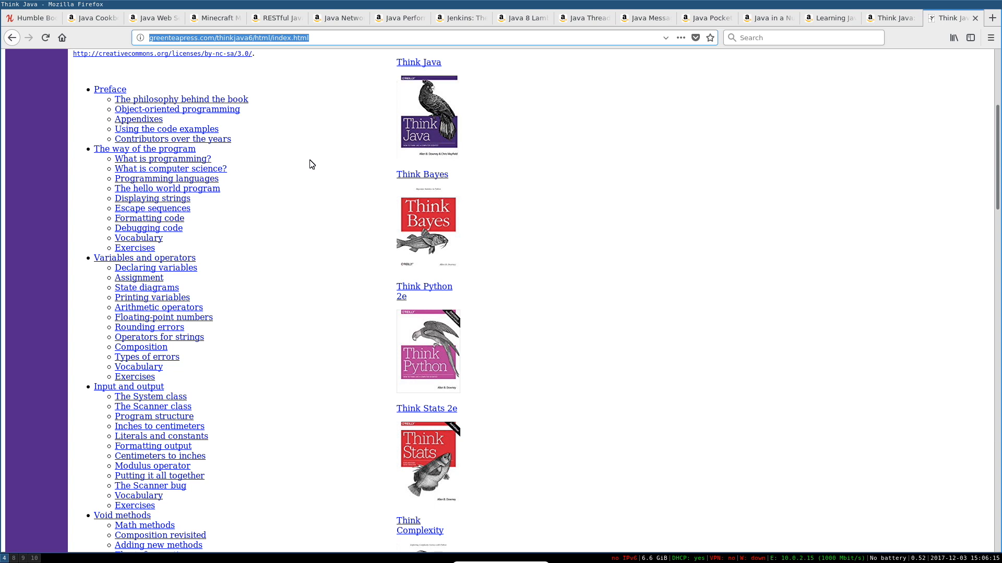
{"action": "mouse_move", "coordinate": [310, 164]}
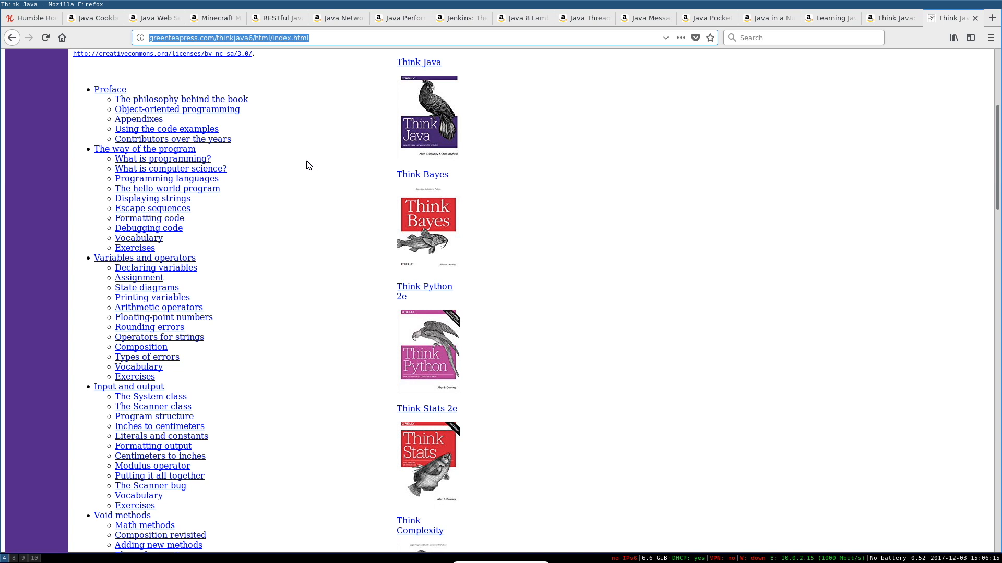
{"action": "left_click", "coordinate": [29, 17]}
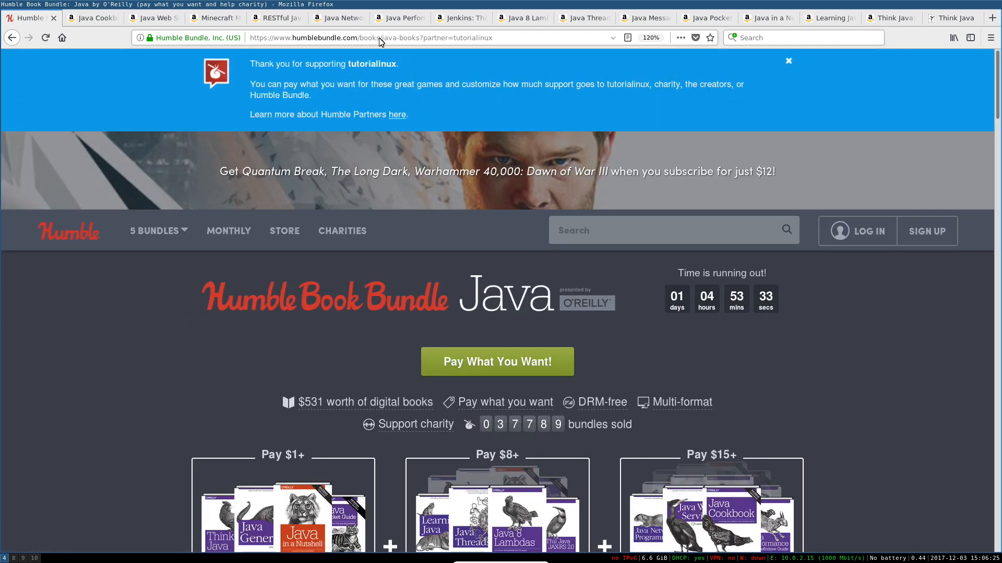
Open the '5 Bundles' header dropdown on the Humble Book Bundle Java page.
{"action": "double_click", "coordinate": [455, 37]}
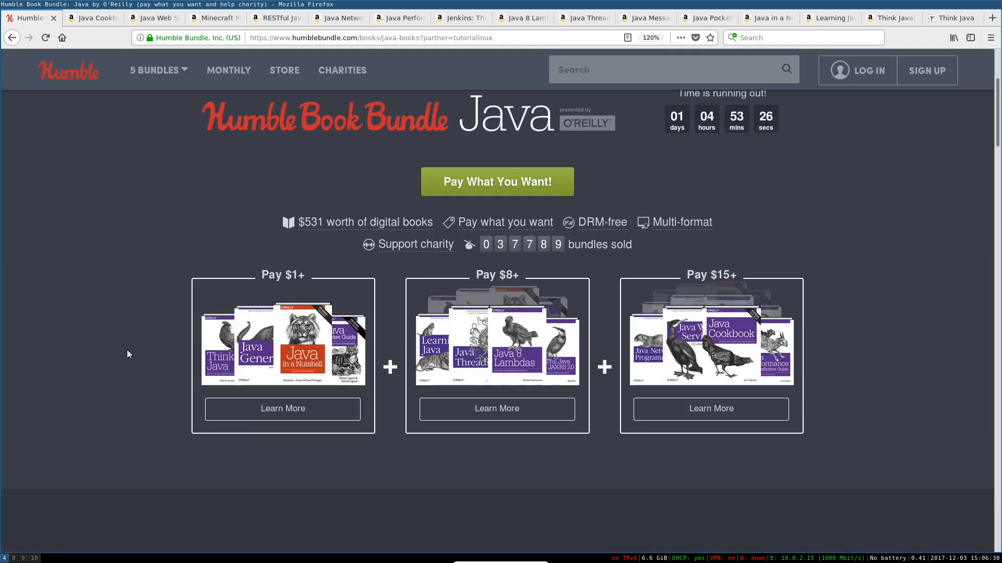
{"action": "mouse_move", "coordinate": [133, 349]}
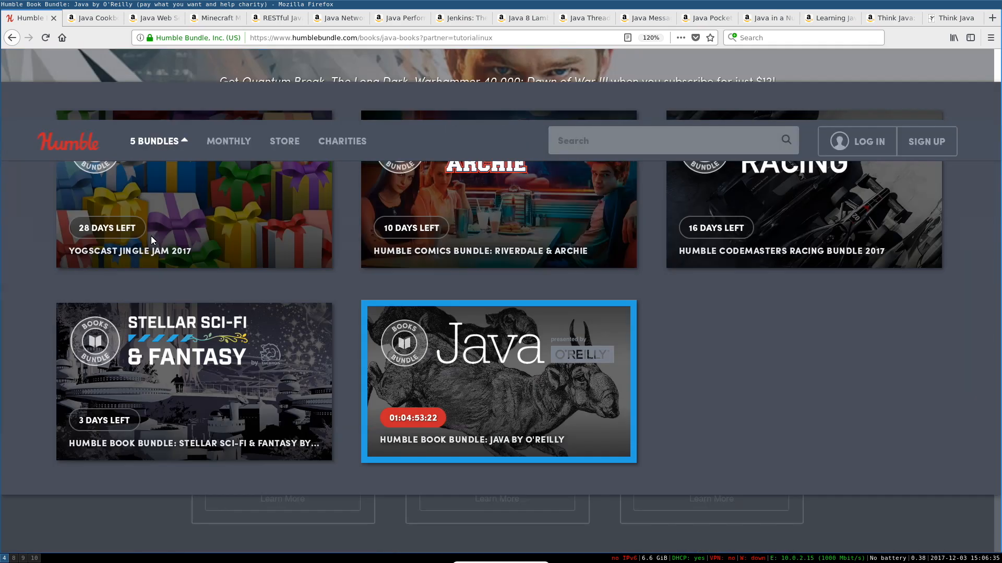
Open the Stellar Sci-Fi & Fantasy bundle and browse its $1, $8 and $15 book tiers.
{"action": "left_click", "coordinate": [194, 382]}
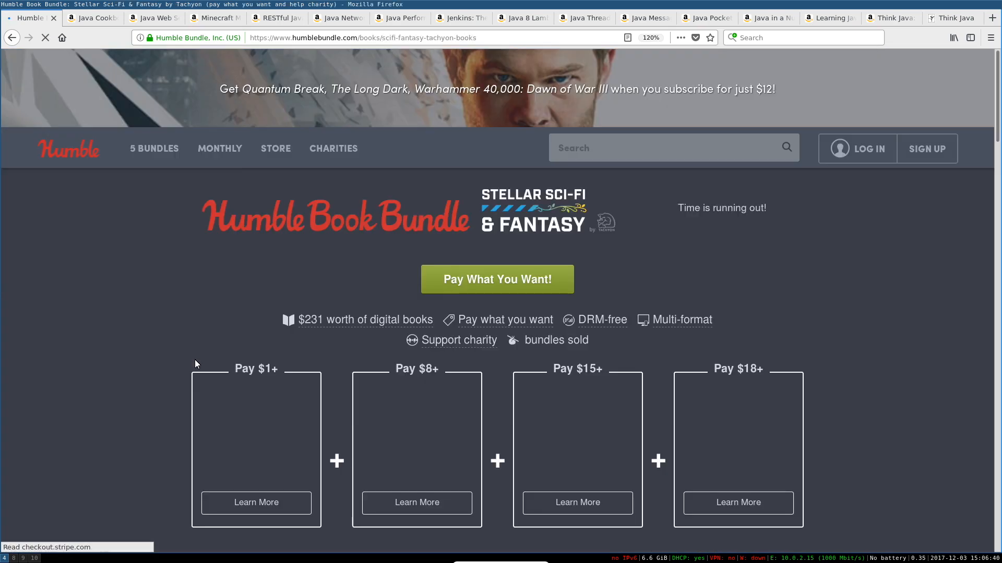
{"action": "scroll", "scroll_direction": "down", "scroll_amount": 3}
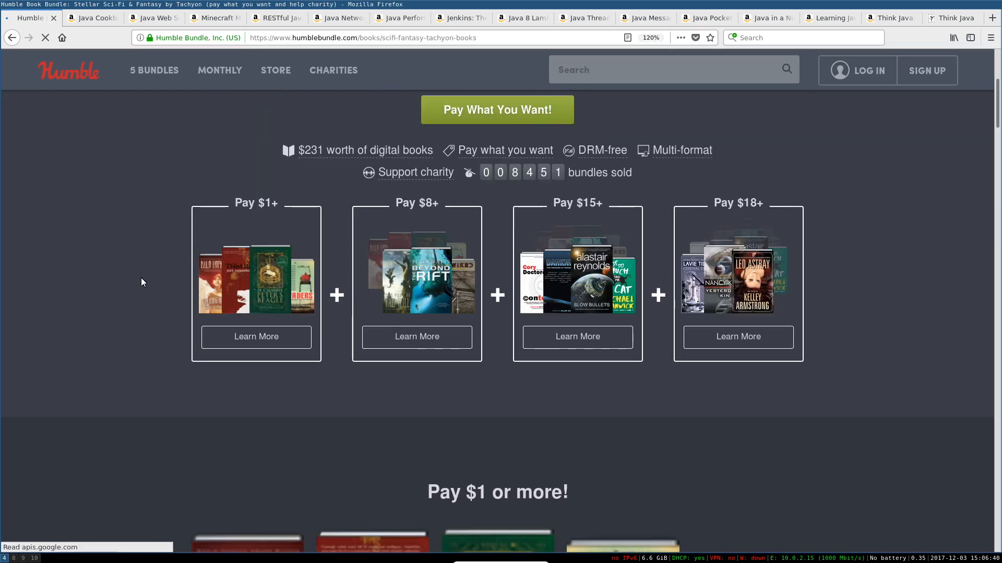
{"action": "scroll", "scroll_direction": "down", "scroll_amount": 3}
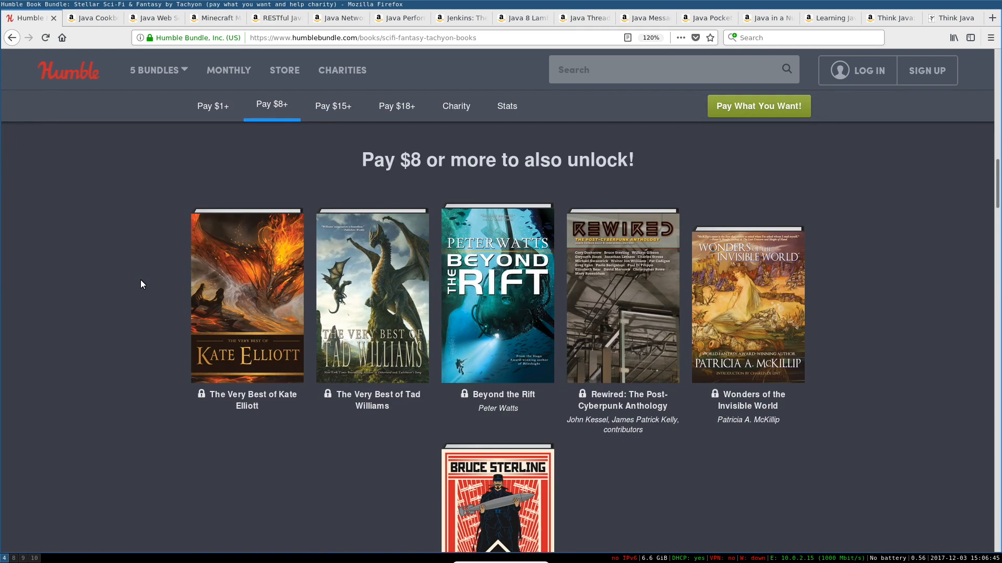
{"action": "scroll", "scroll_direction": "down", "scroll_amount": 3}
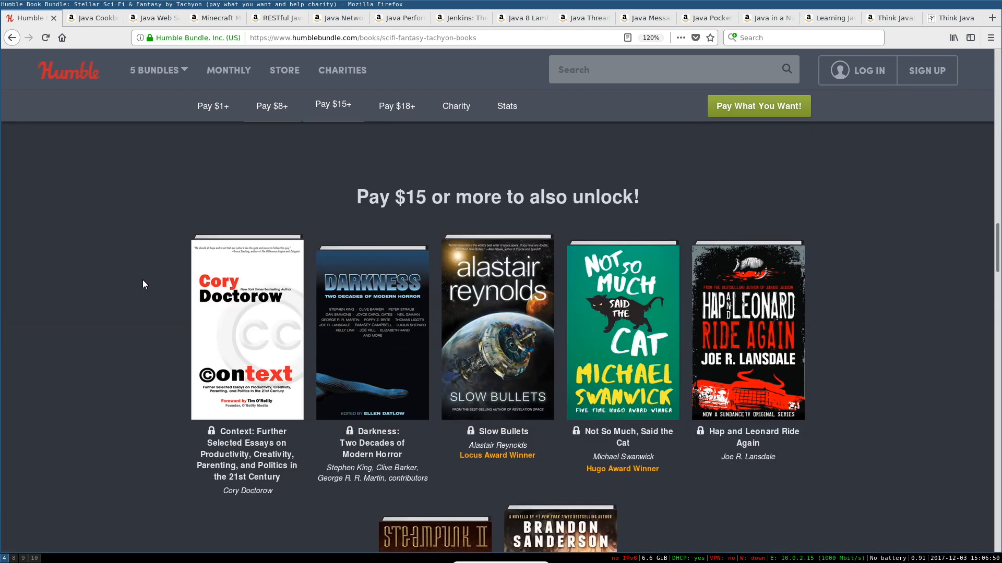
{"action": "left_click", "coordinate": [332, 106]}
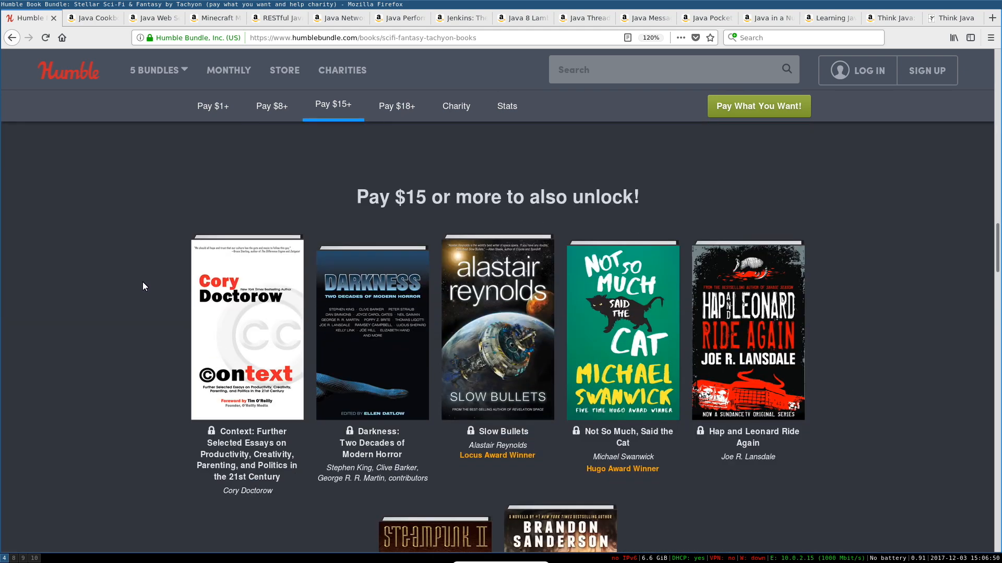
{"action": "scroll", "scroll_direction": "down", "scroll_amount": 3}
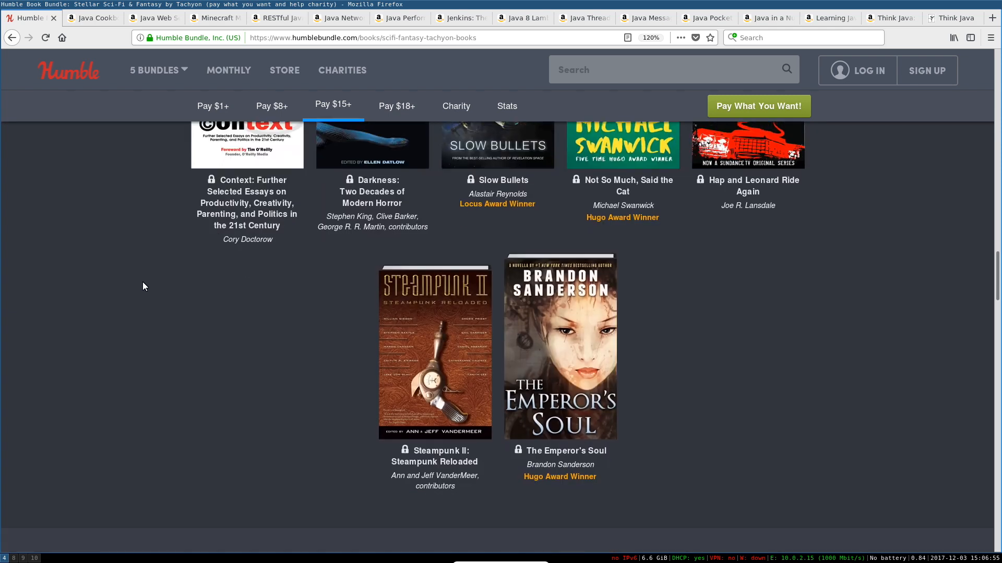
{"action": "mouse_move", "coordinate": [435, 347]}
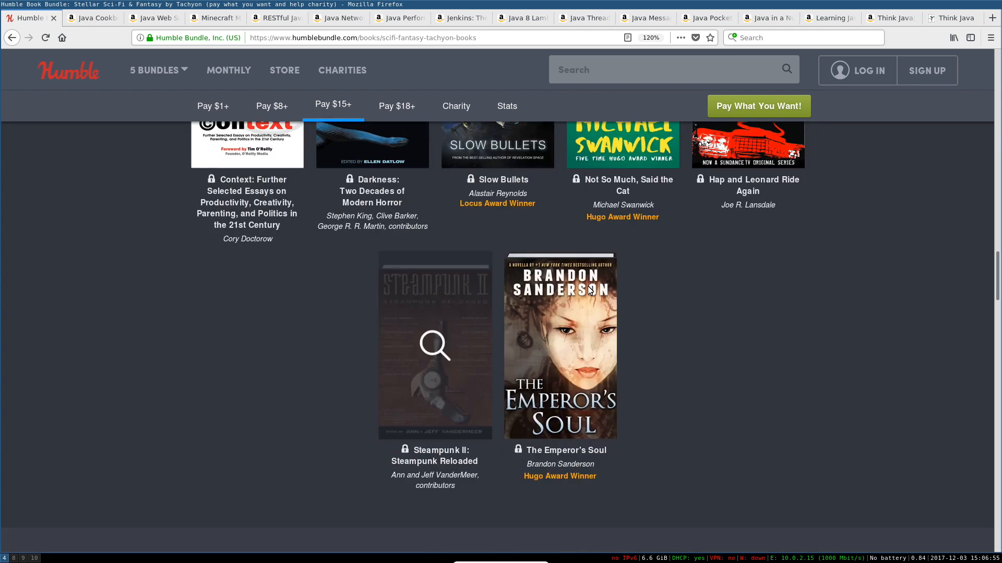
{"action": "scroll", "scroll_direction": "up", "scroll_amount": 3}
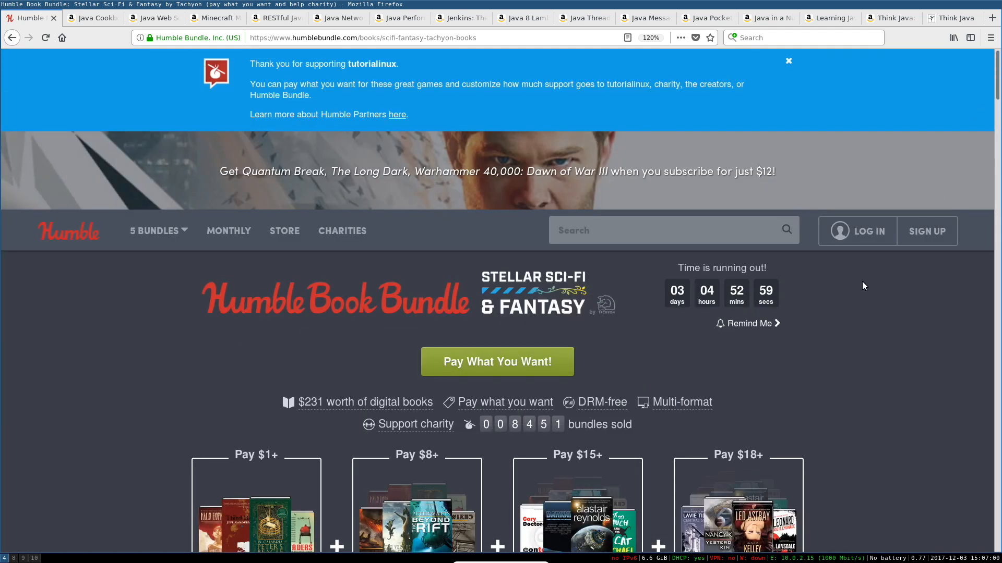